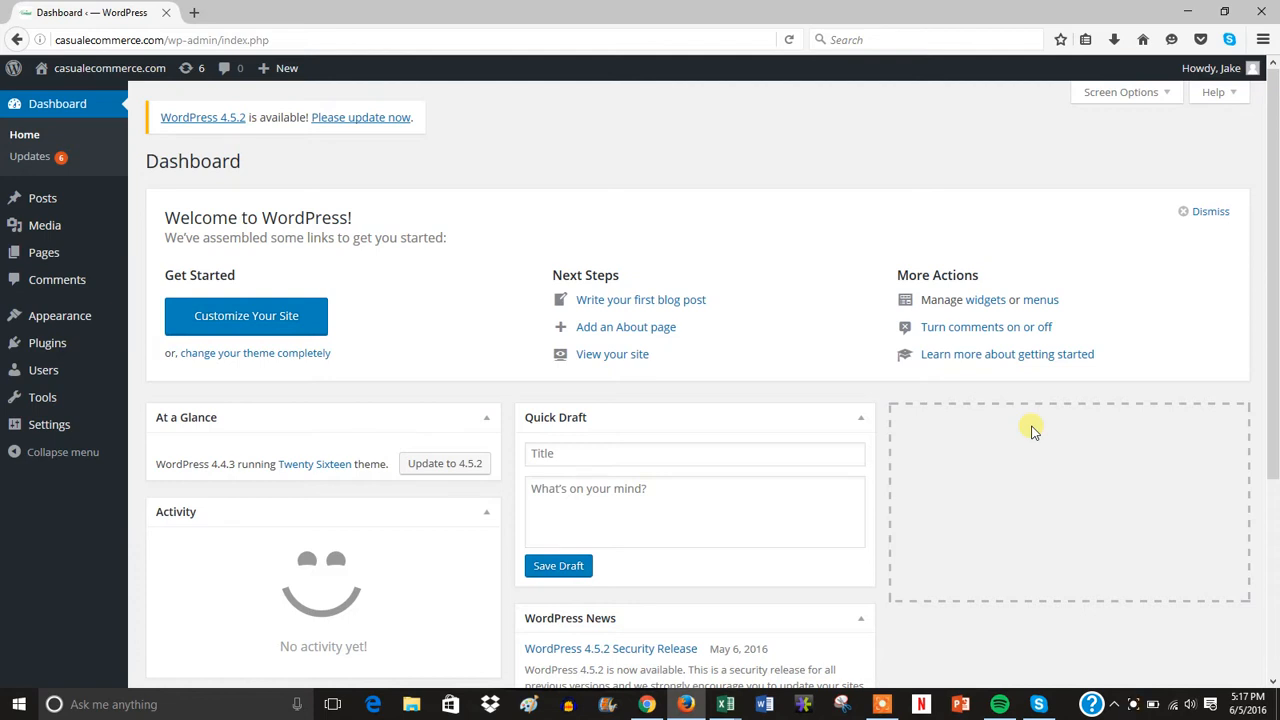
mouse_move(688, 212)
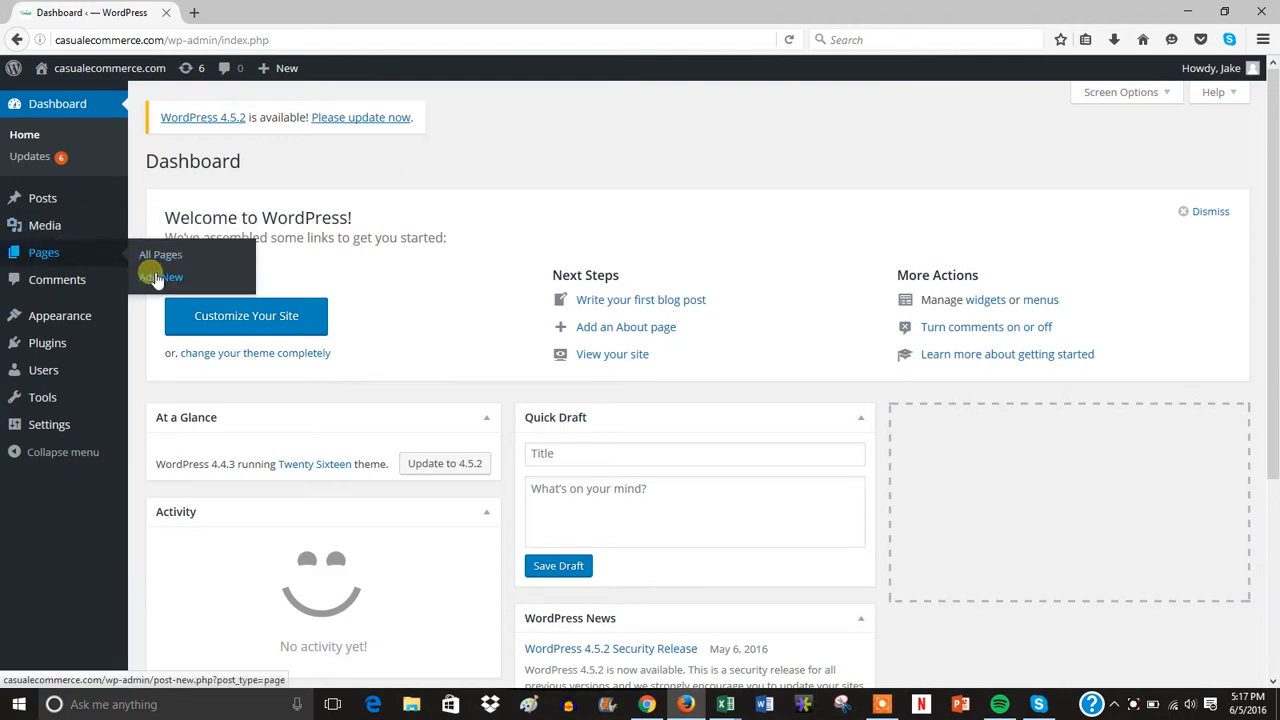
Add a new page, title it 'Contact' and publish it empty.
left_click(160, 276)
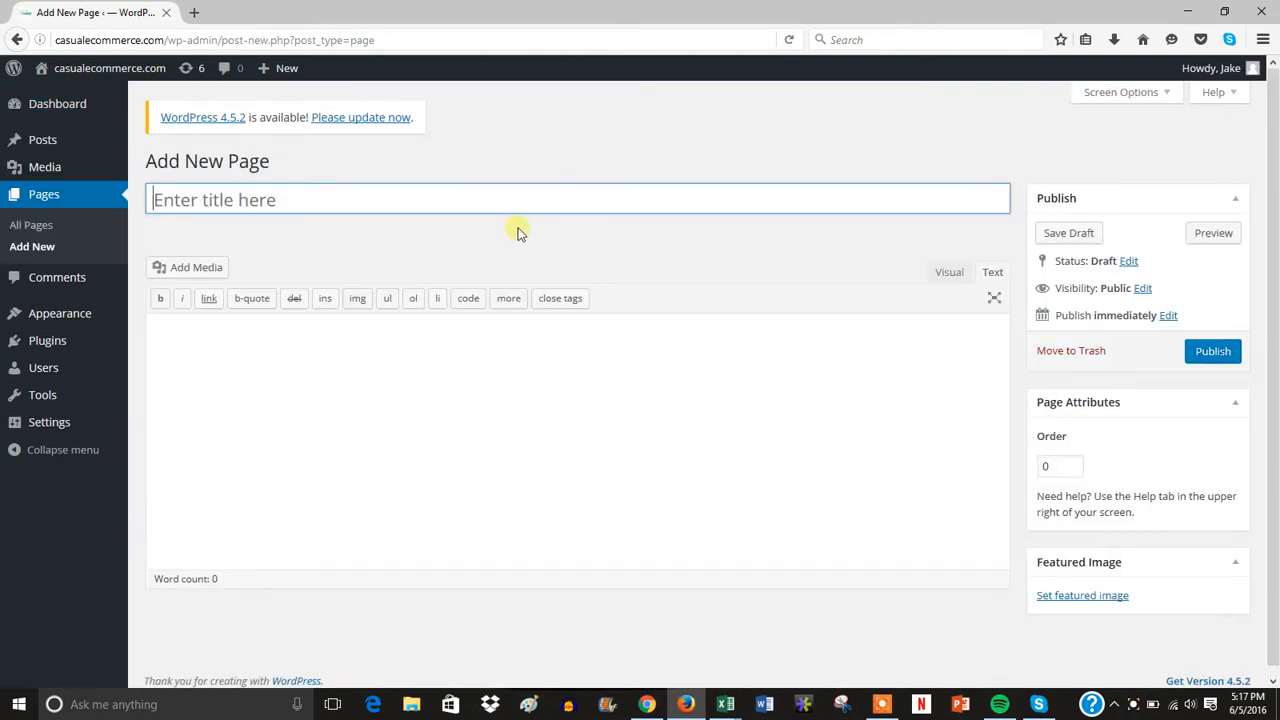
left_click(568, 198)
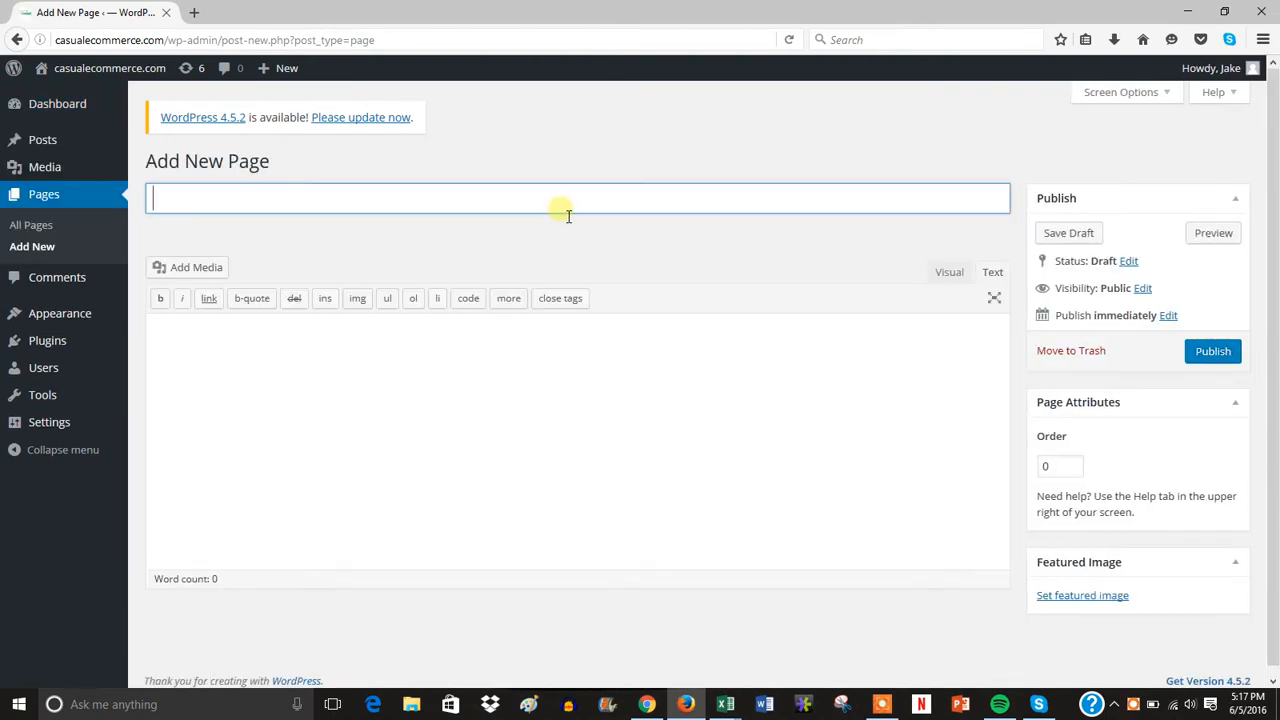
type("Contact")
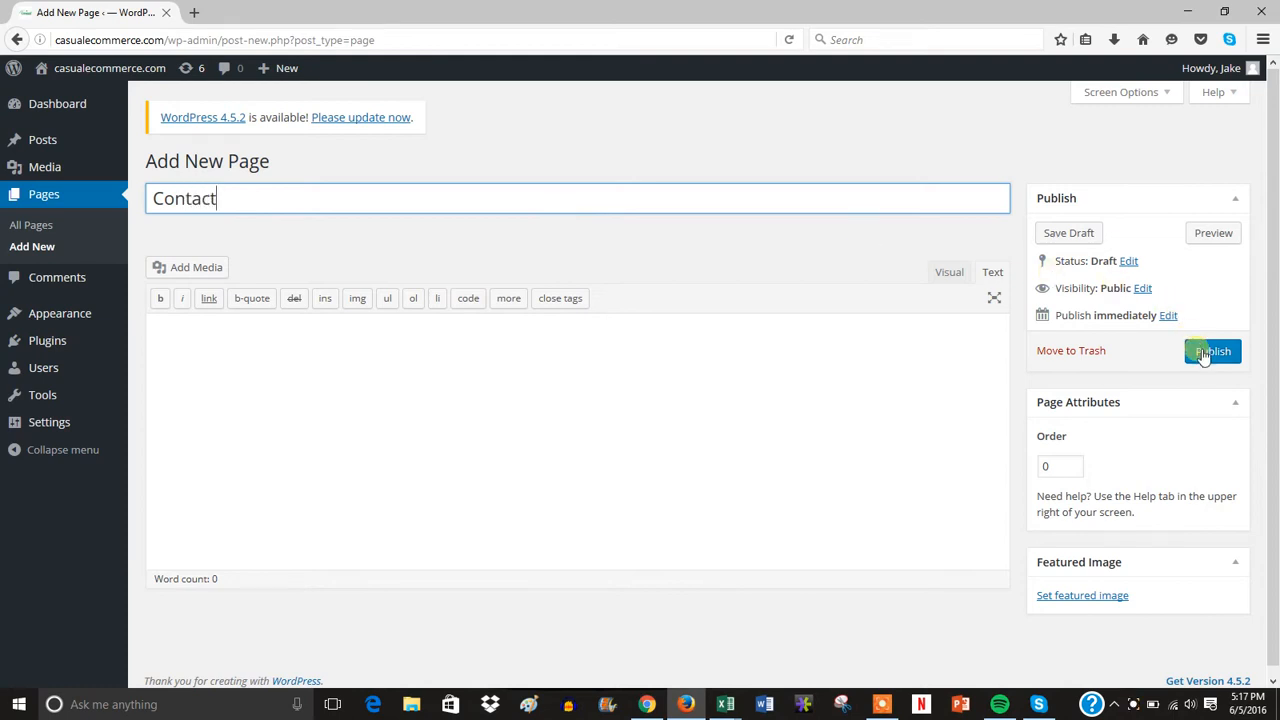
left_click(1212, 352)
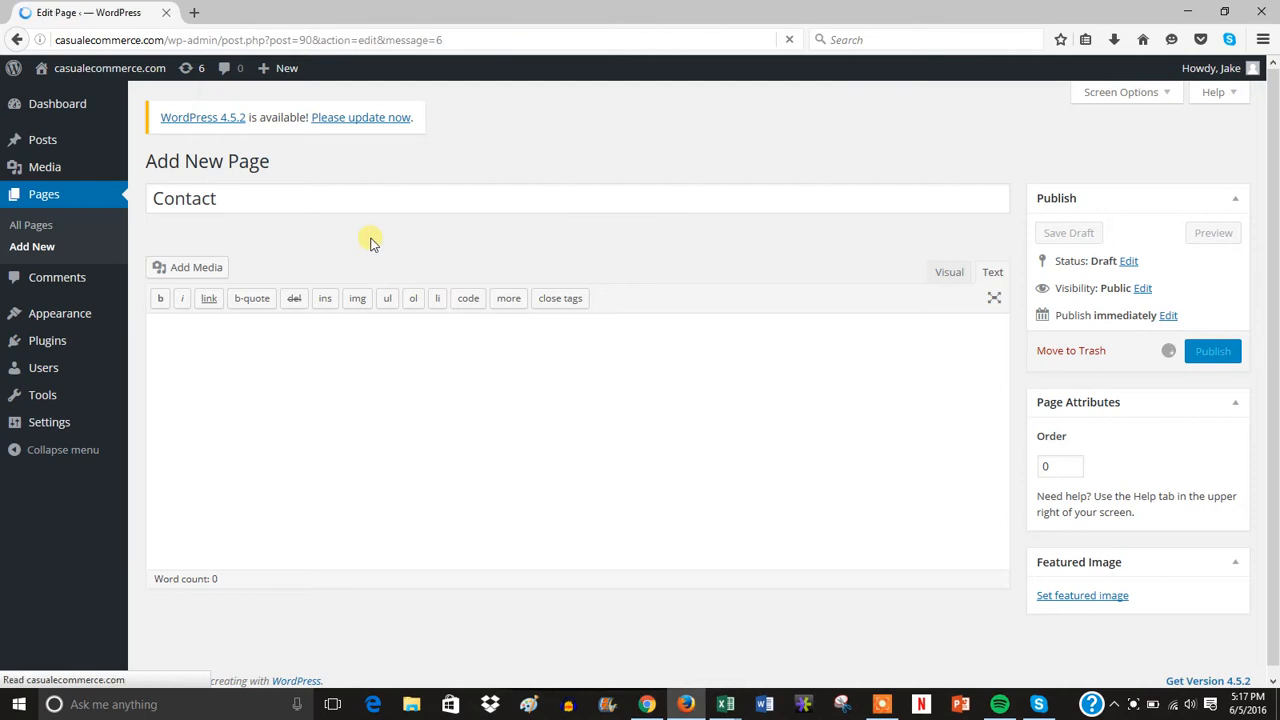
left_click(1212, 352)
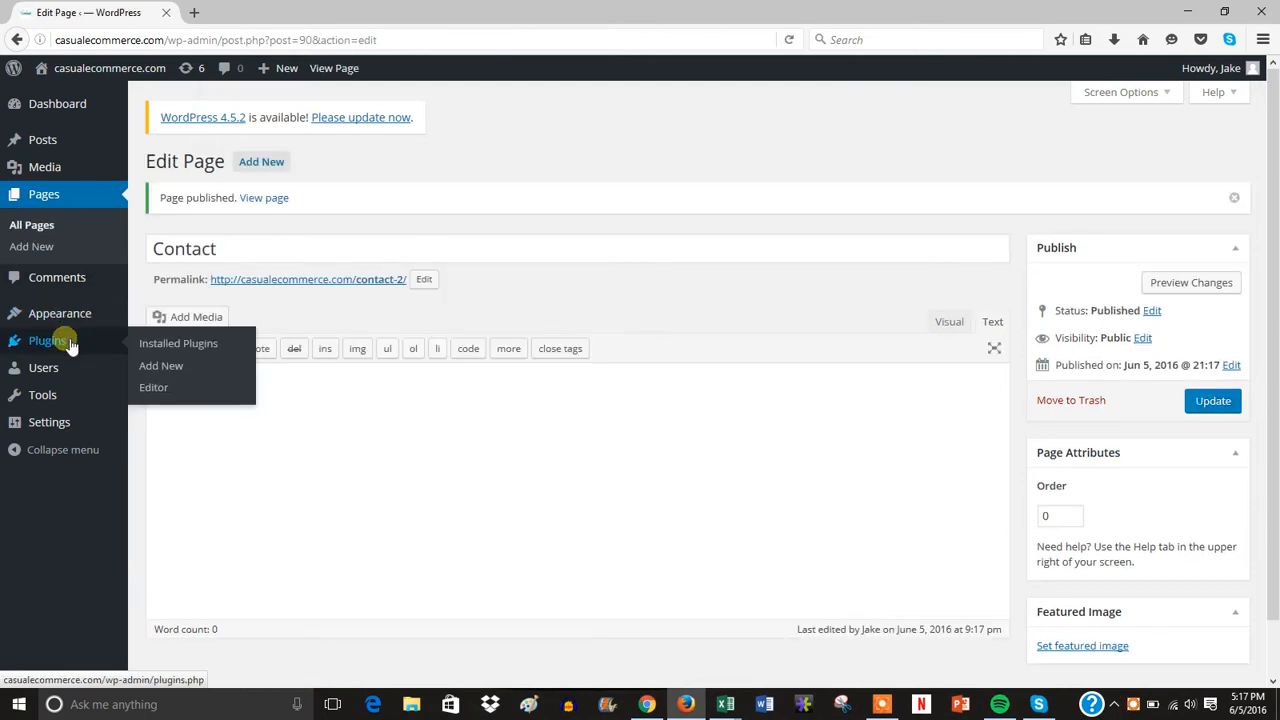
Go to Plugins > Add New and search the directory for 'contact form 7'.
left_click(160, 364)
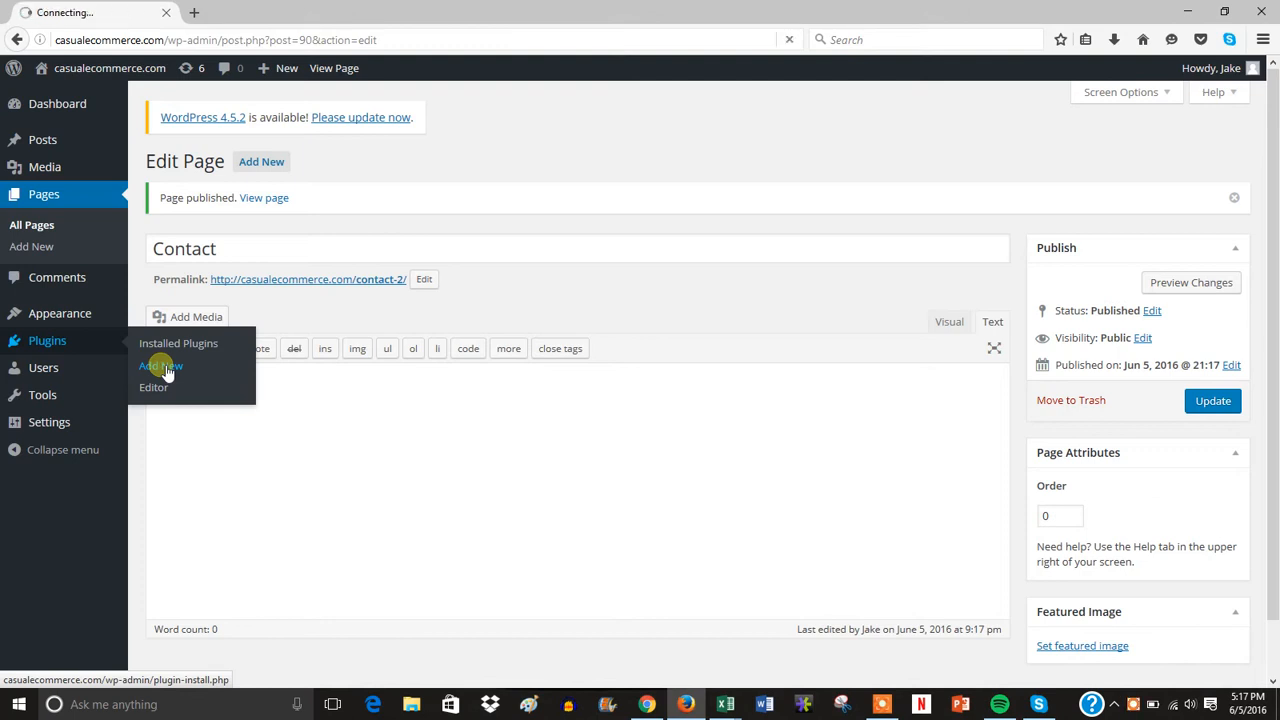
left_click(160, 364)
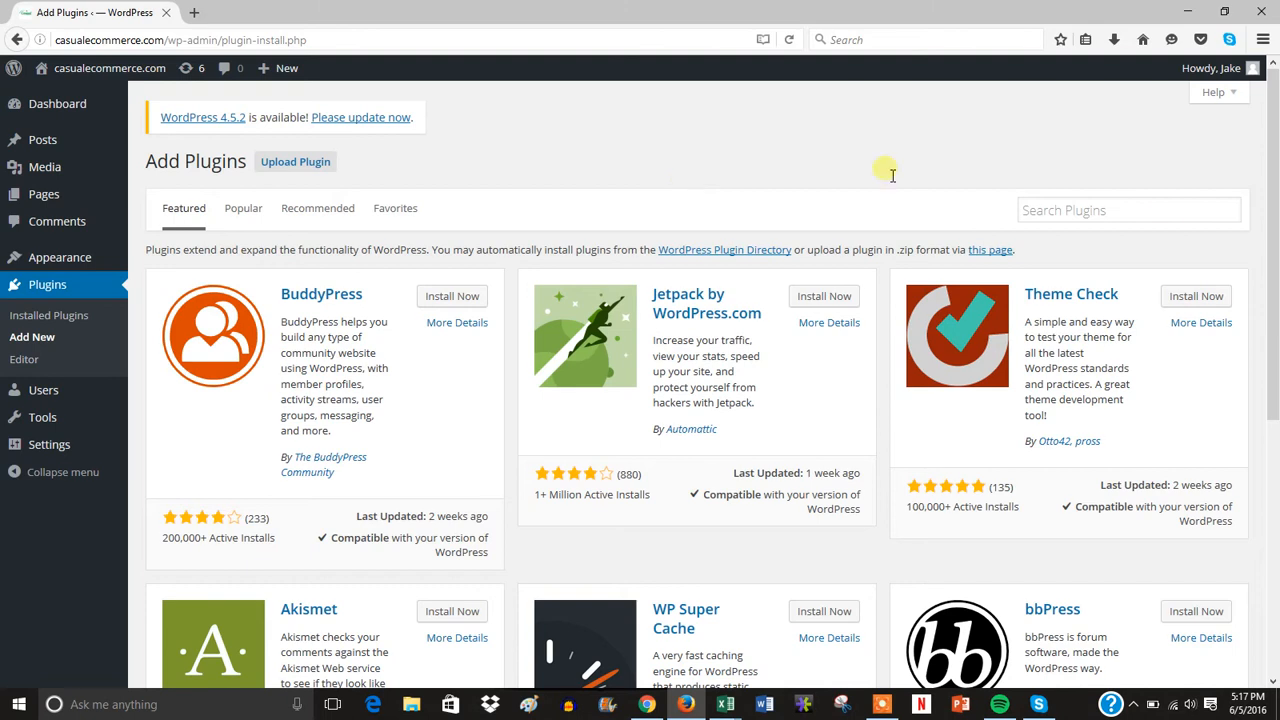
type("contact form 7")
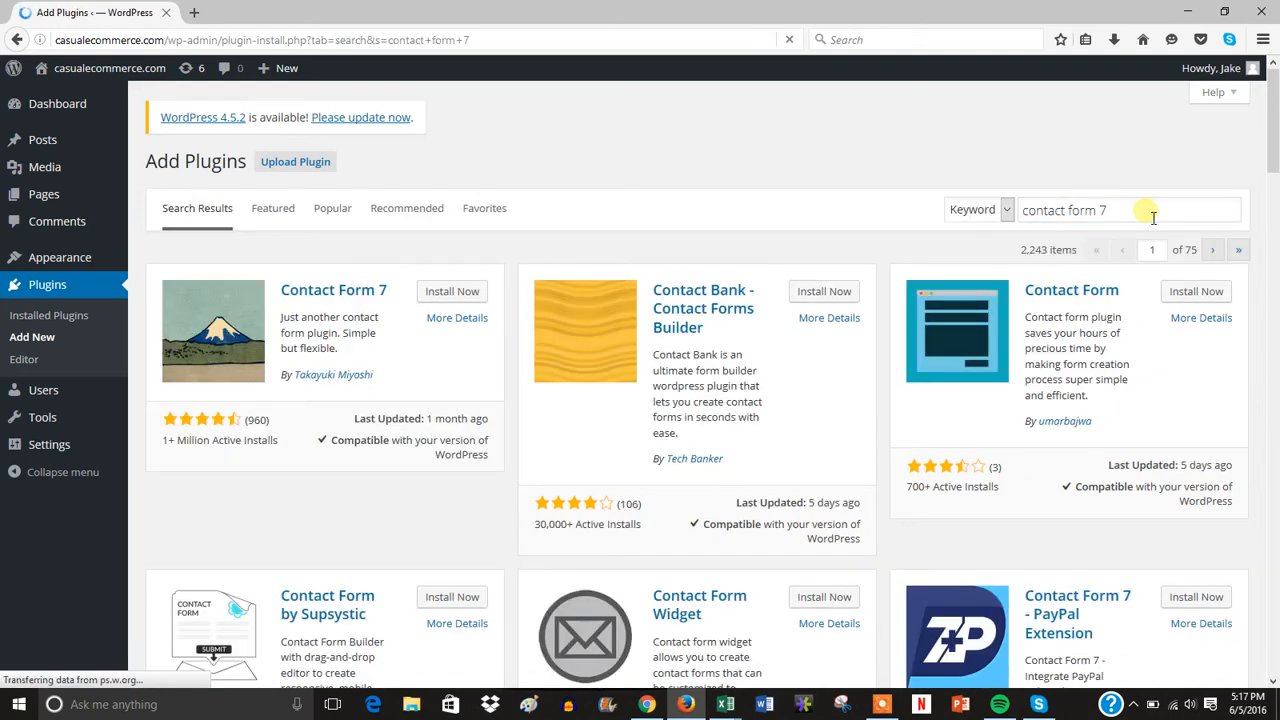
Install Contact Form 7 (version 4.4.2) and activate it on the site.
left_click(452, 292)
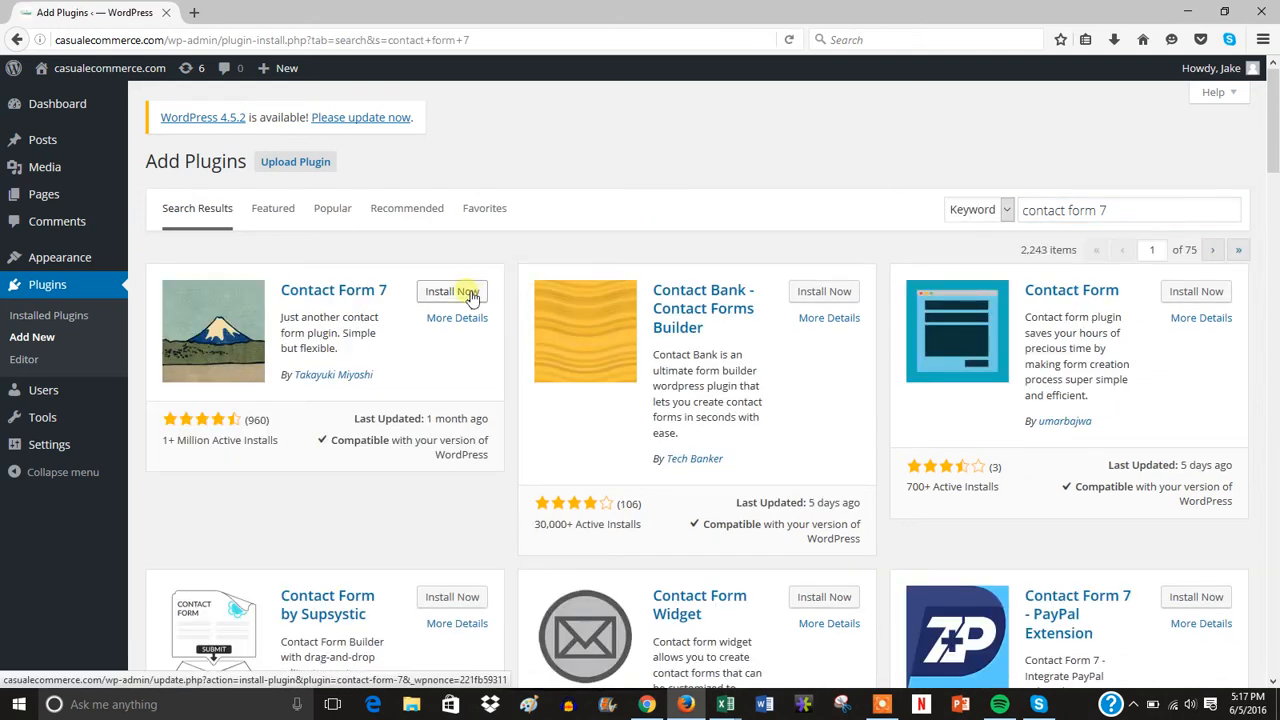
left_click(452, 292)
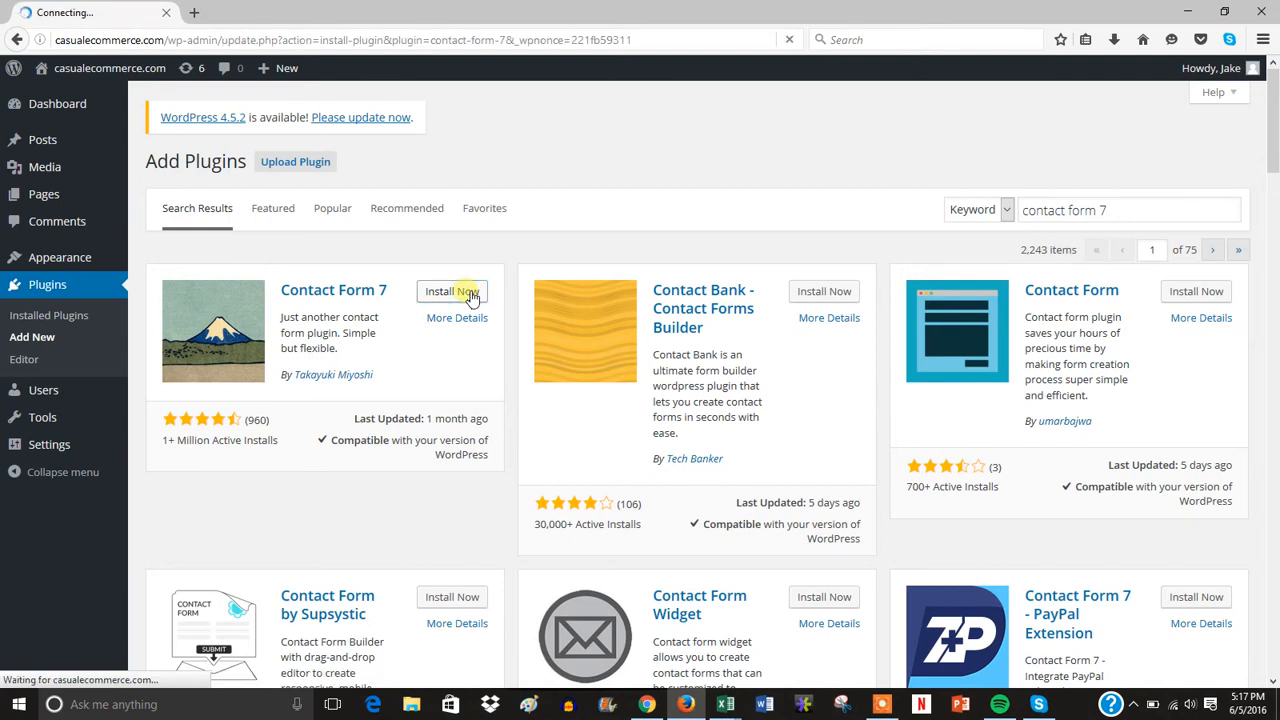
left_click(452, 292)
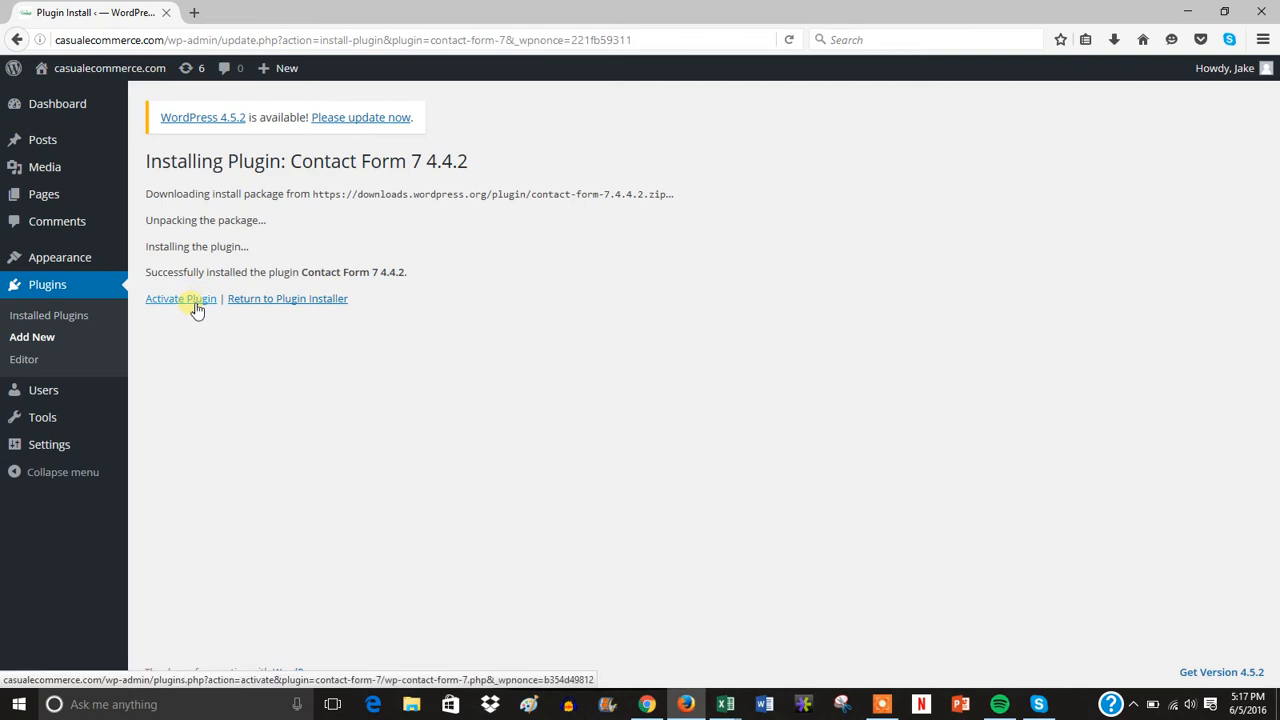
left_click(180, 298)
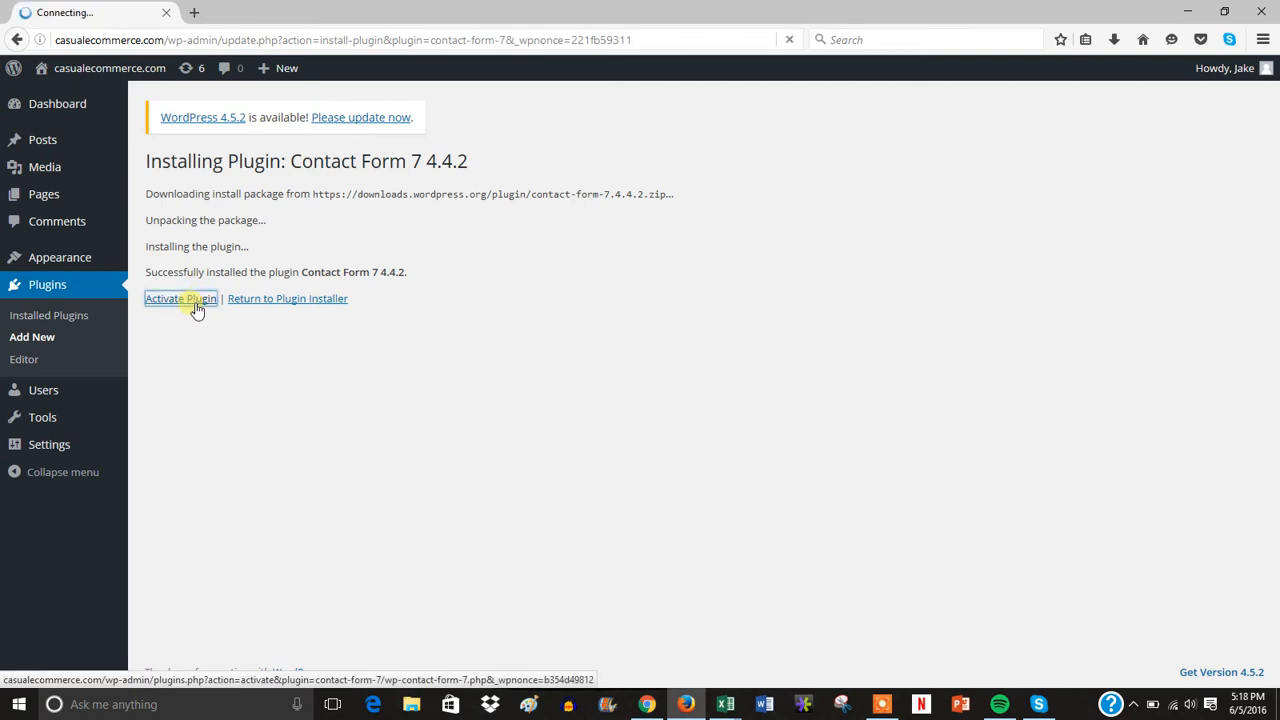
left_click(180, 298)
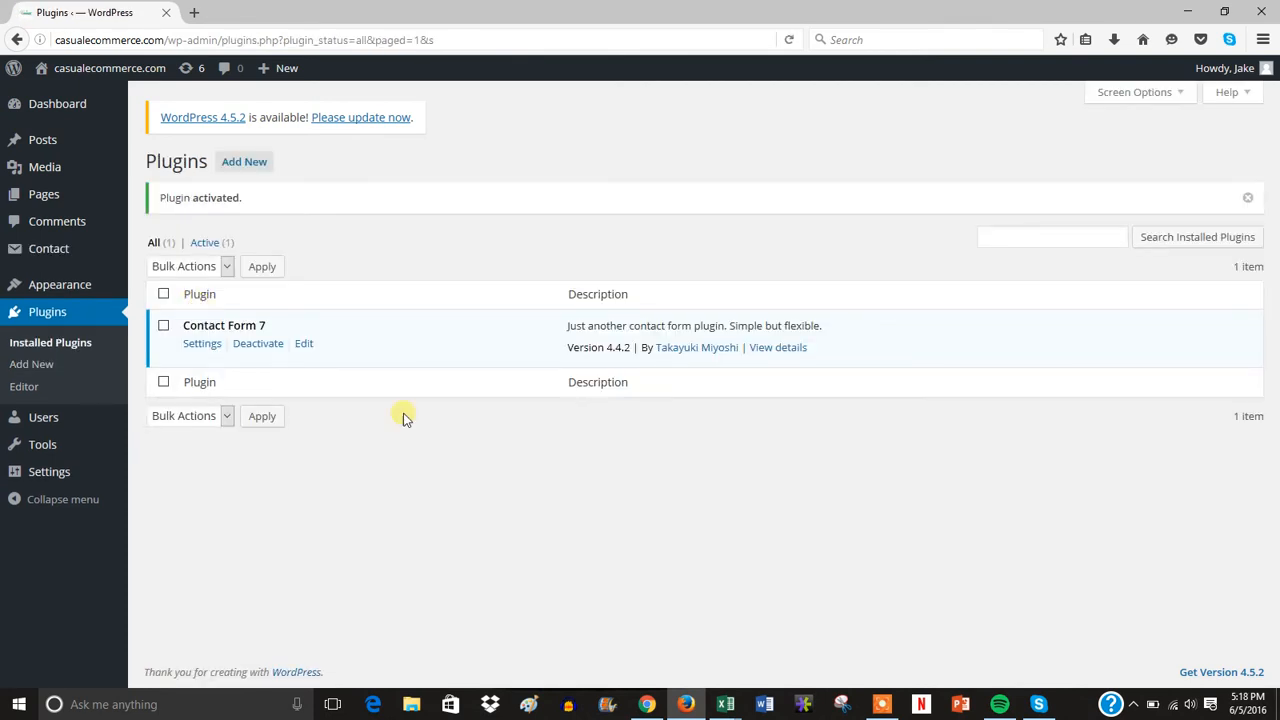
mouse_move(444, 448)
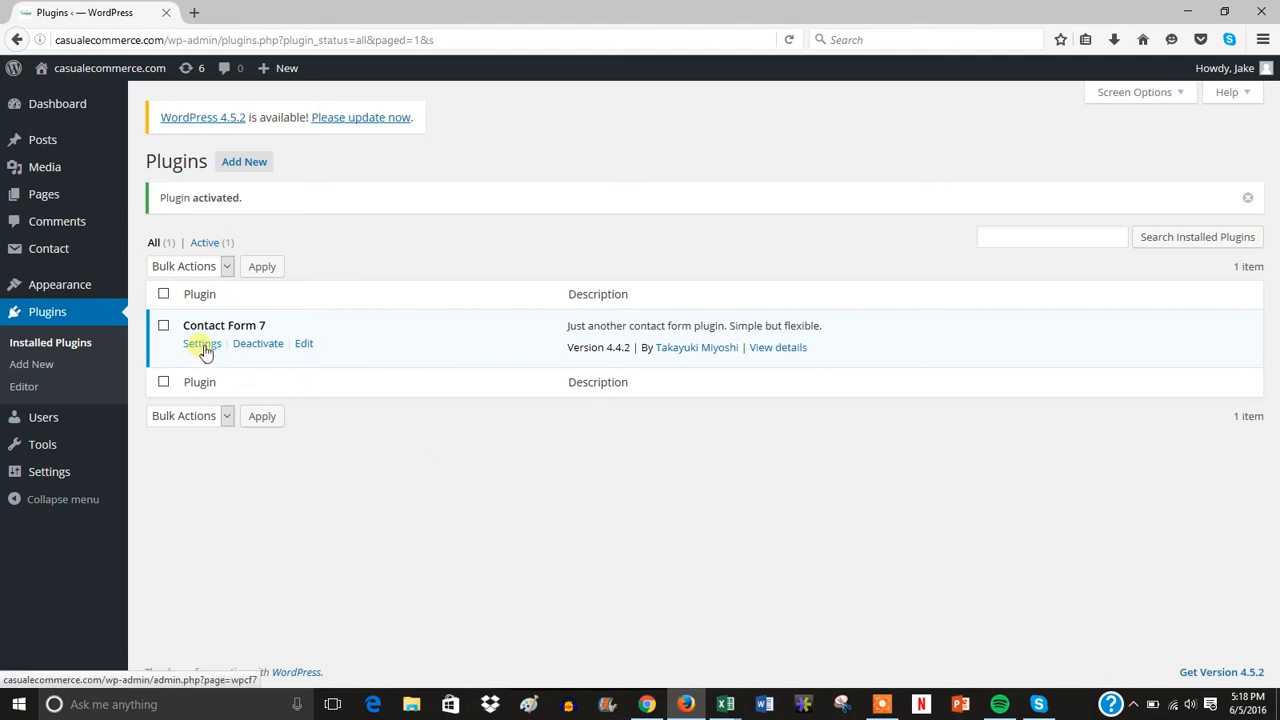
Open Contact Form 7's forms list and select the 'Contact form 1' shortcode to copy it.
left_click(200, 344)
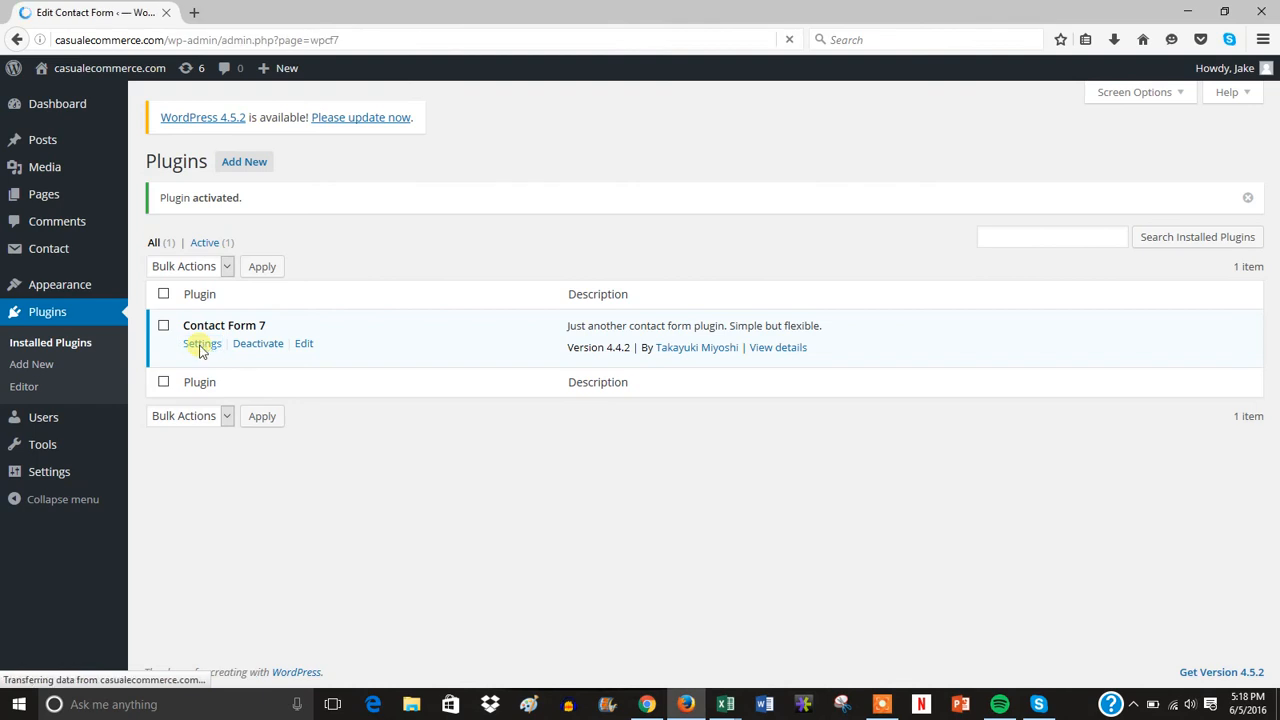
left_click(200, 344)
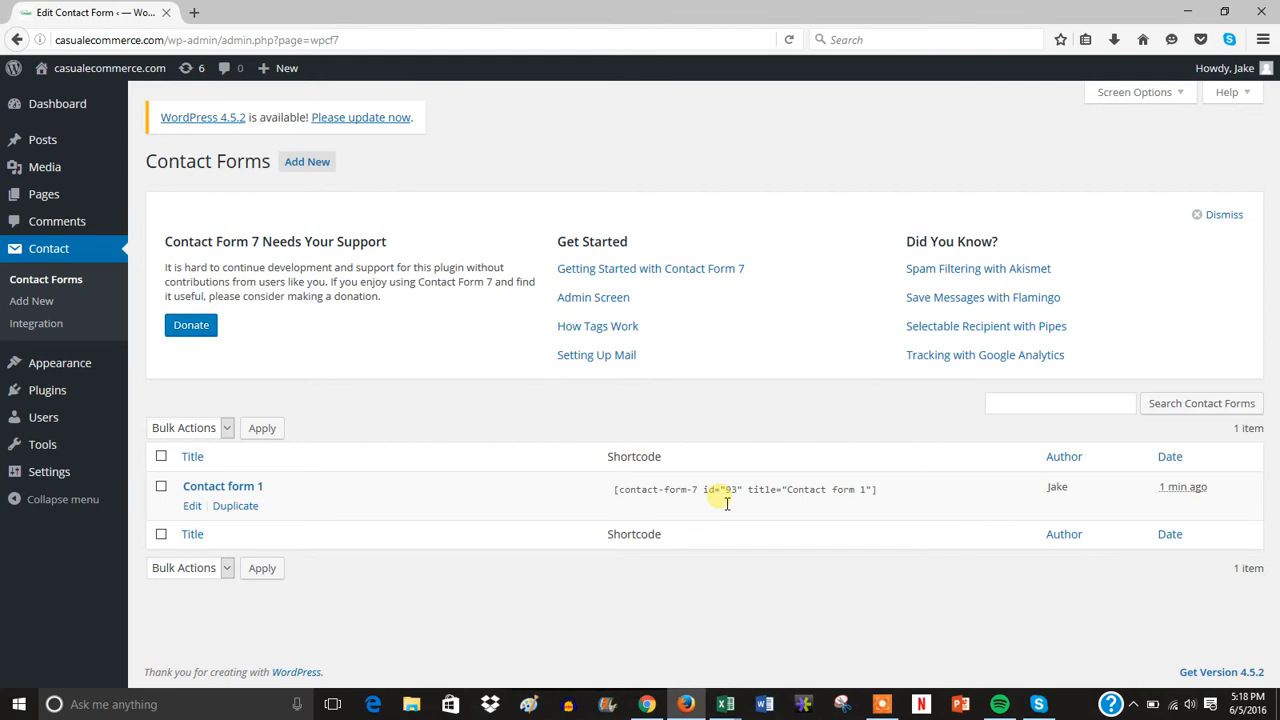
triple_click(744, 488)
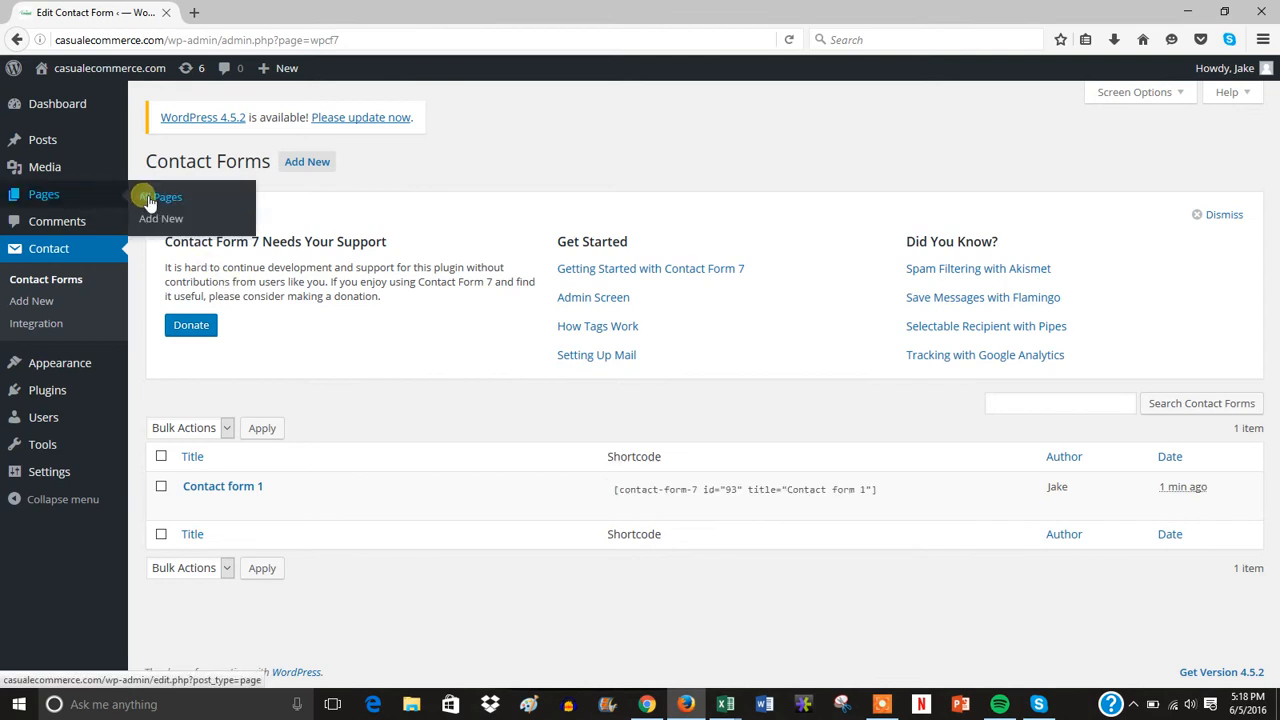
From All Pages, open the Contact page in the page editor.
left_click(160, 196)
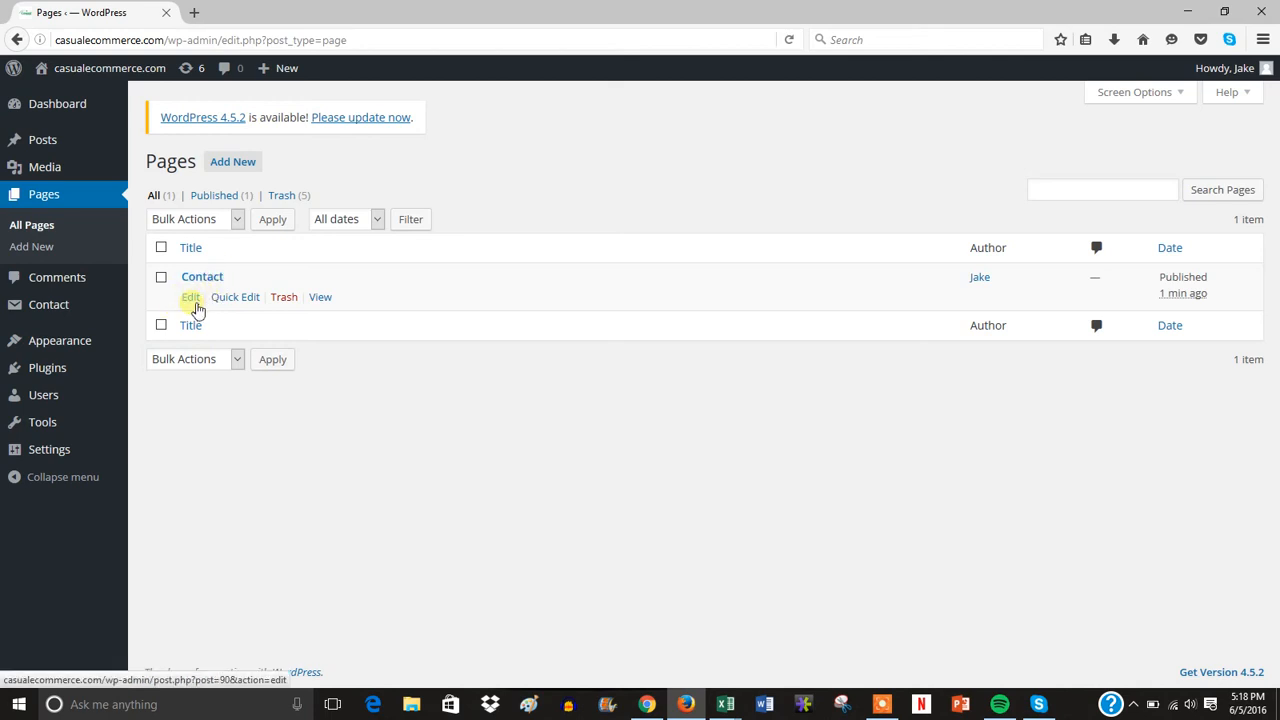
left_click(190, 296)
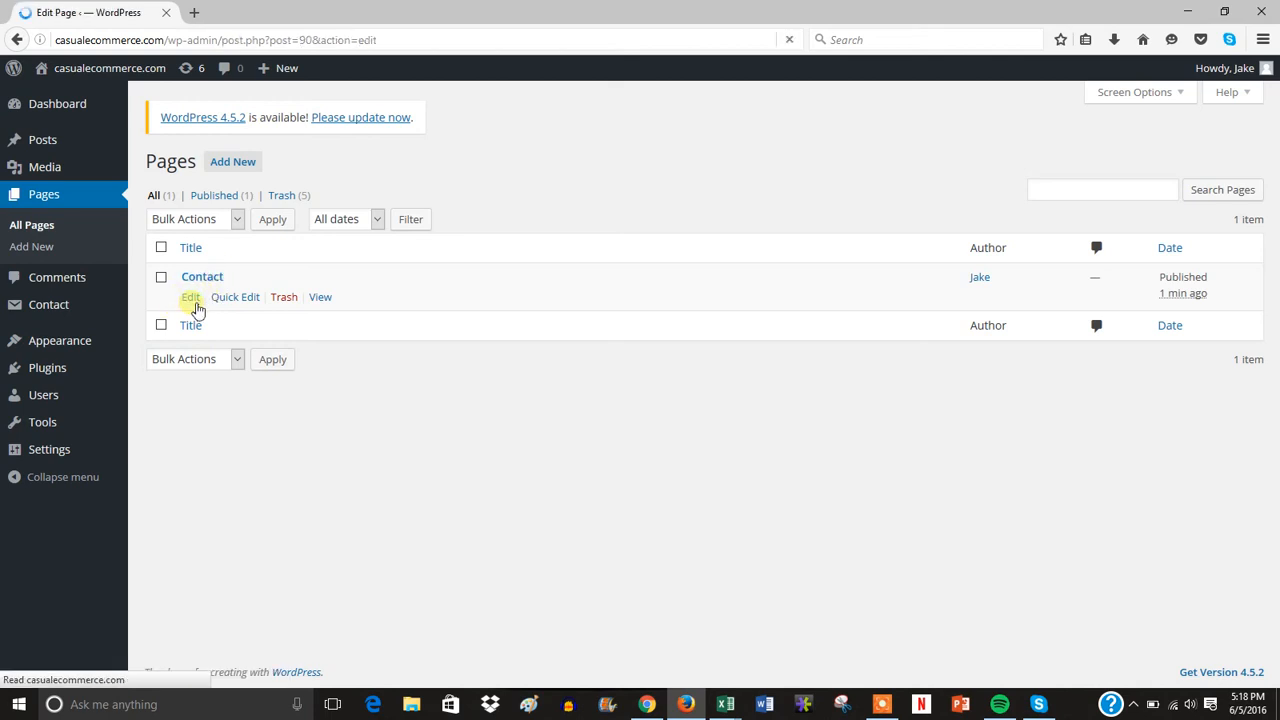
left_click(190, 296)
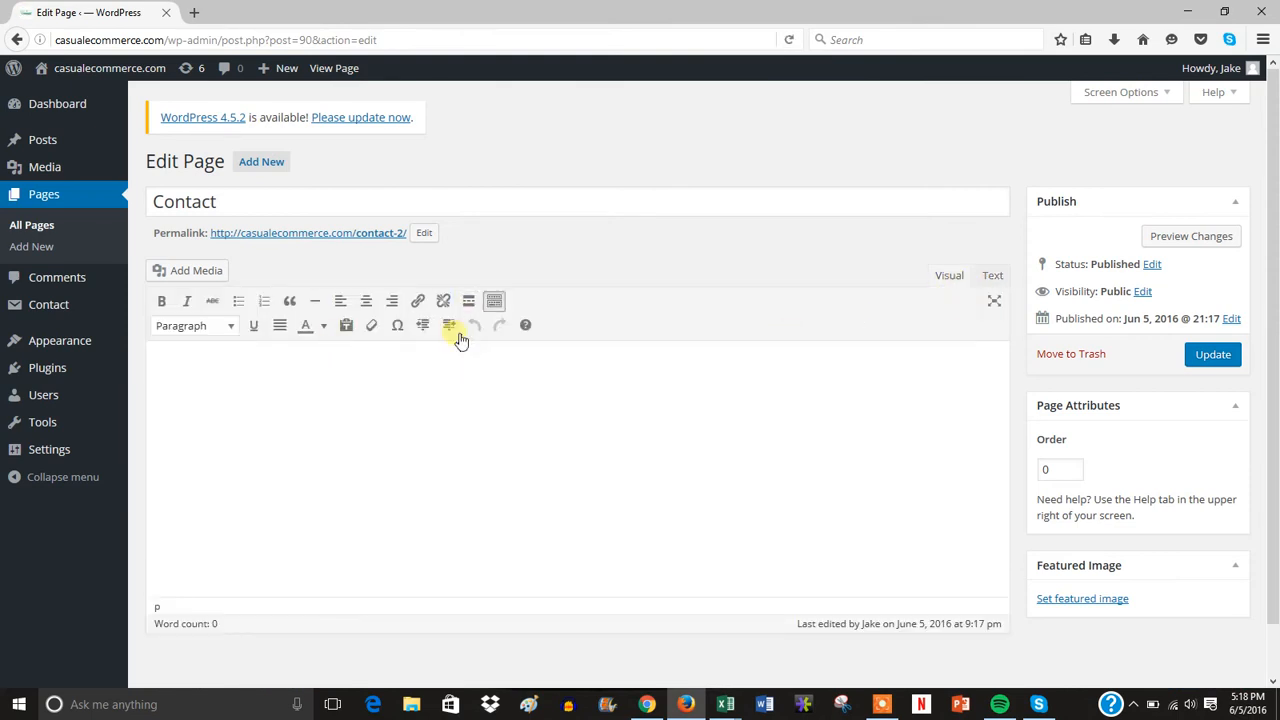
Paste the Contact form 1 shortcode into the page body in Text mode, update the page and preview it.
left_click(992, 276)
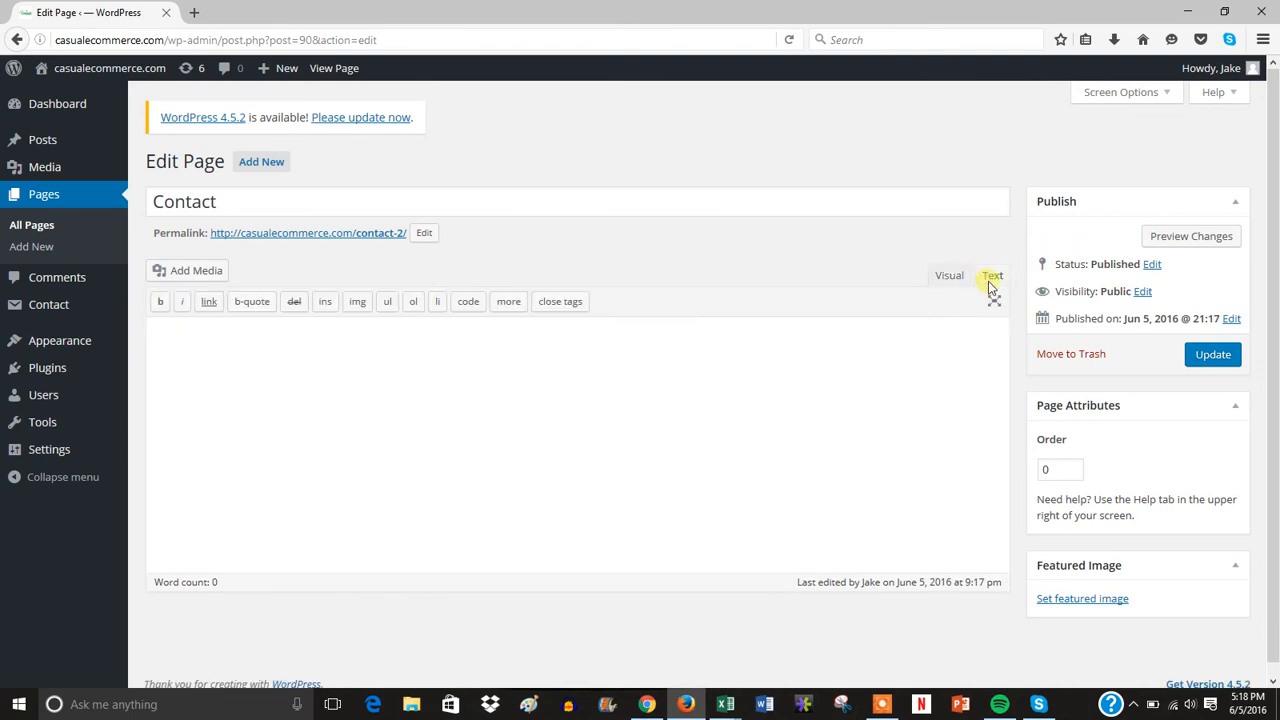
left_click(992, 276)
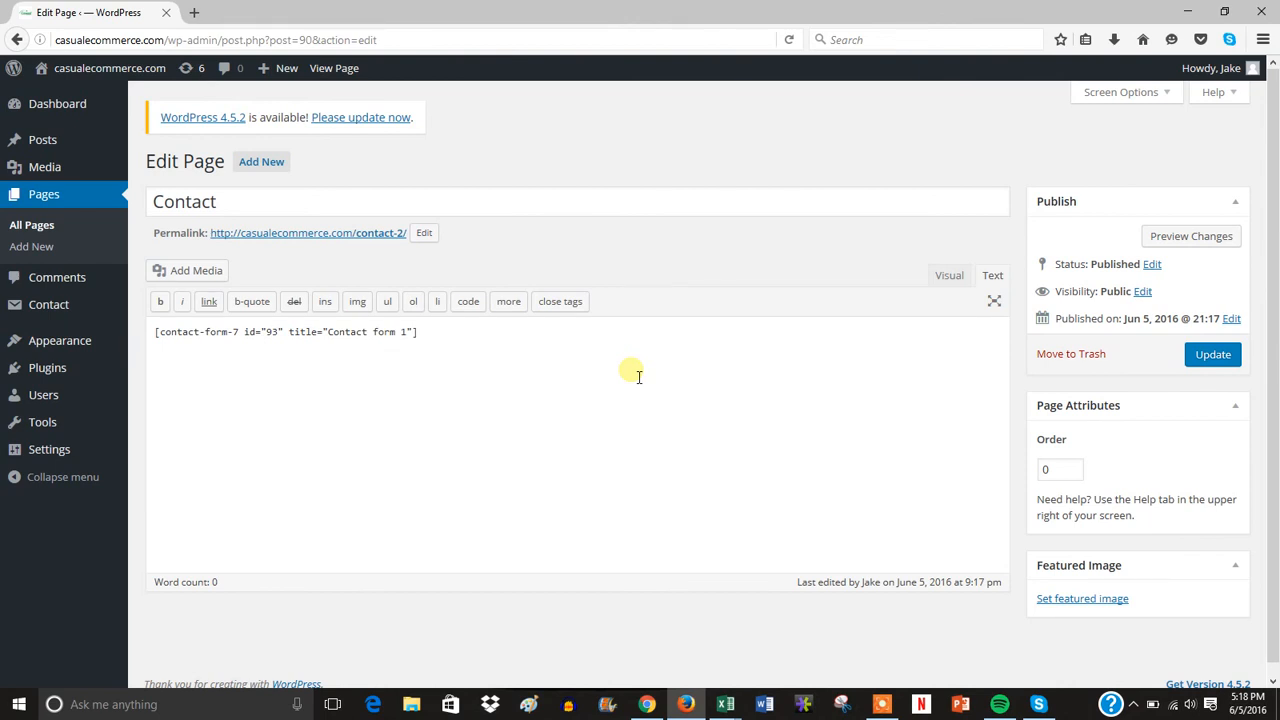
left_click(1070, 352)
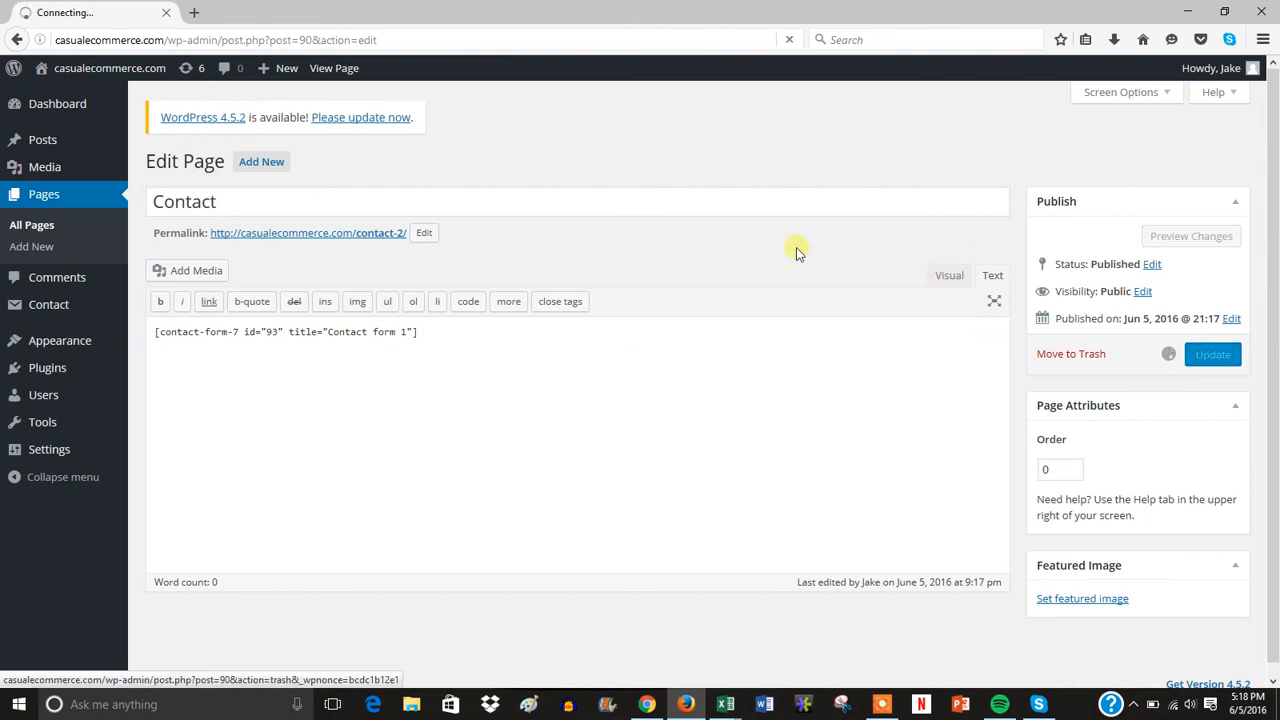
left_click(1212, 354)
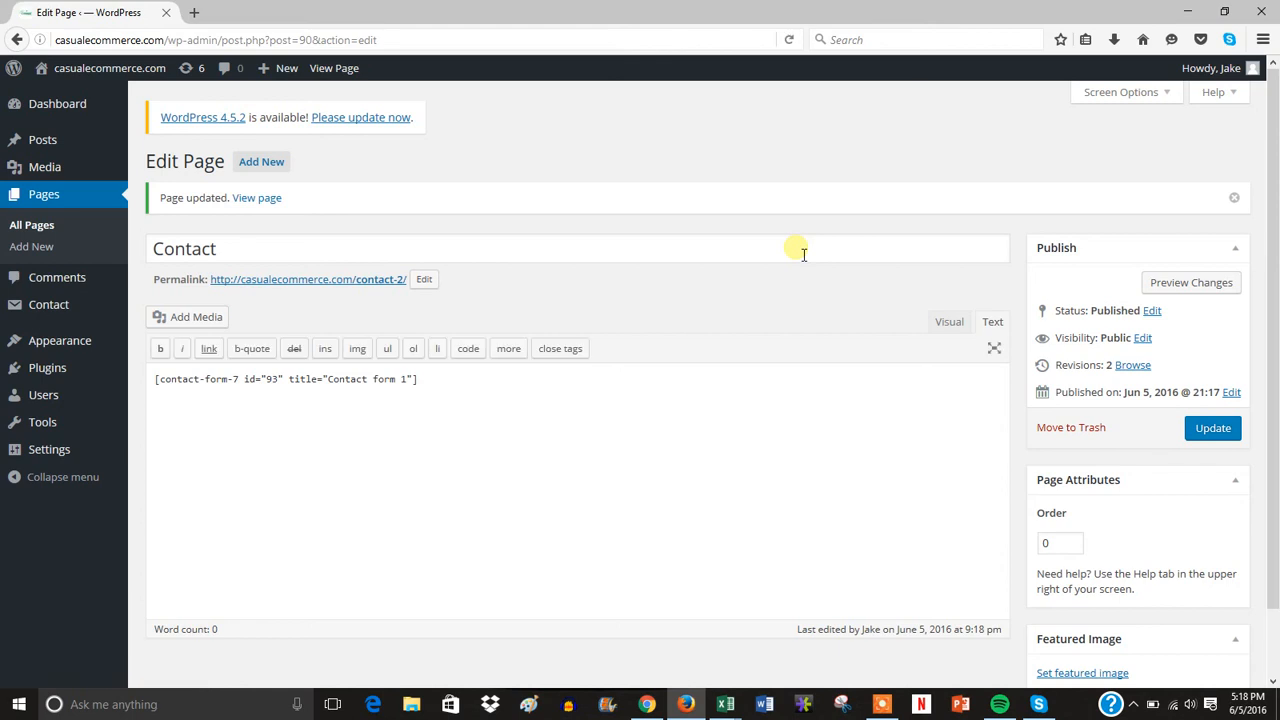
mouse_move(800, 284)
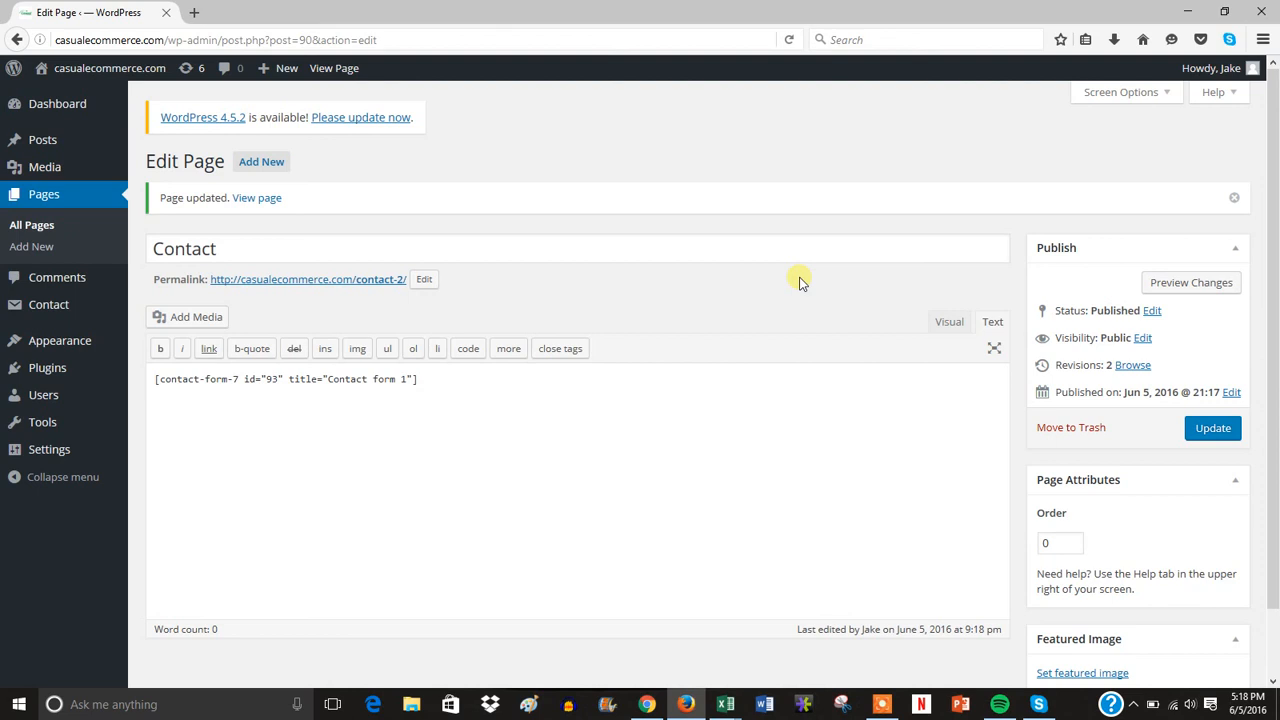
mouse_move(1190, 282)
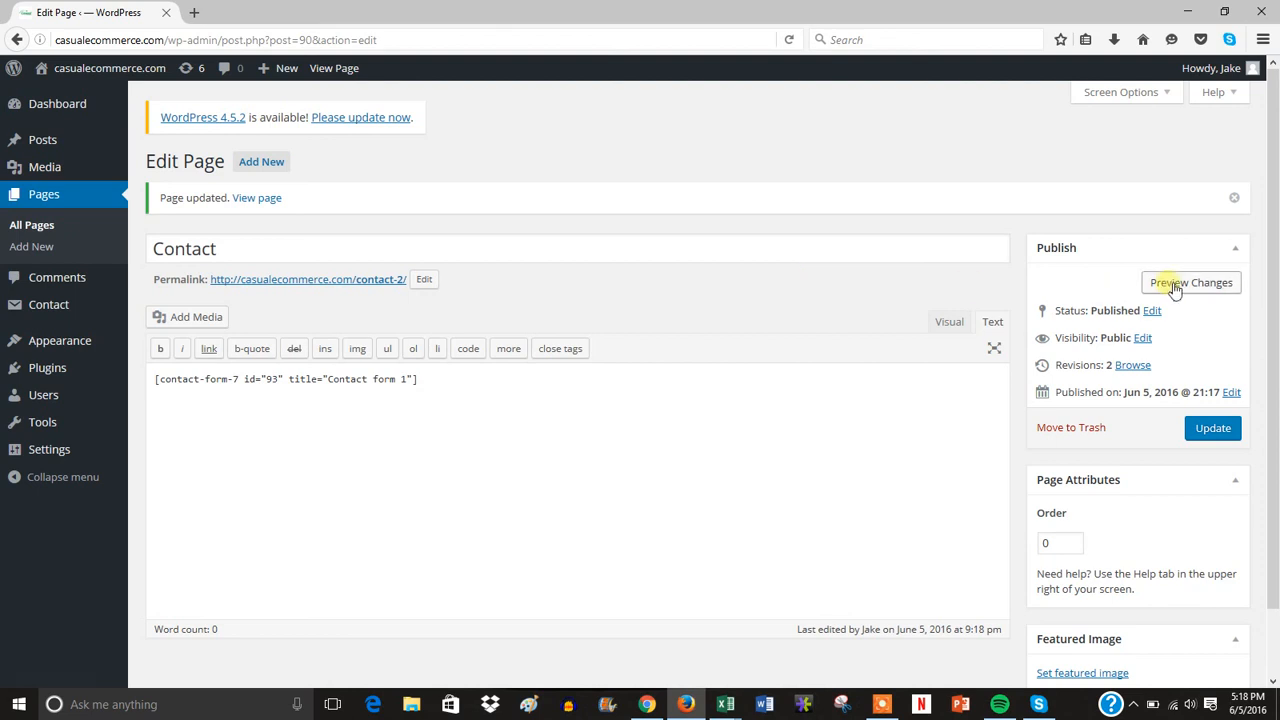
left_click(1192, 282)
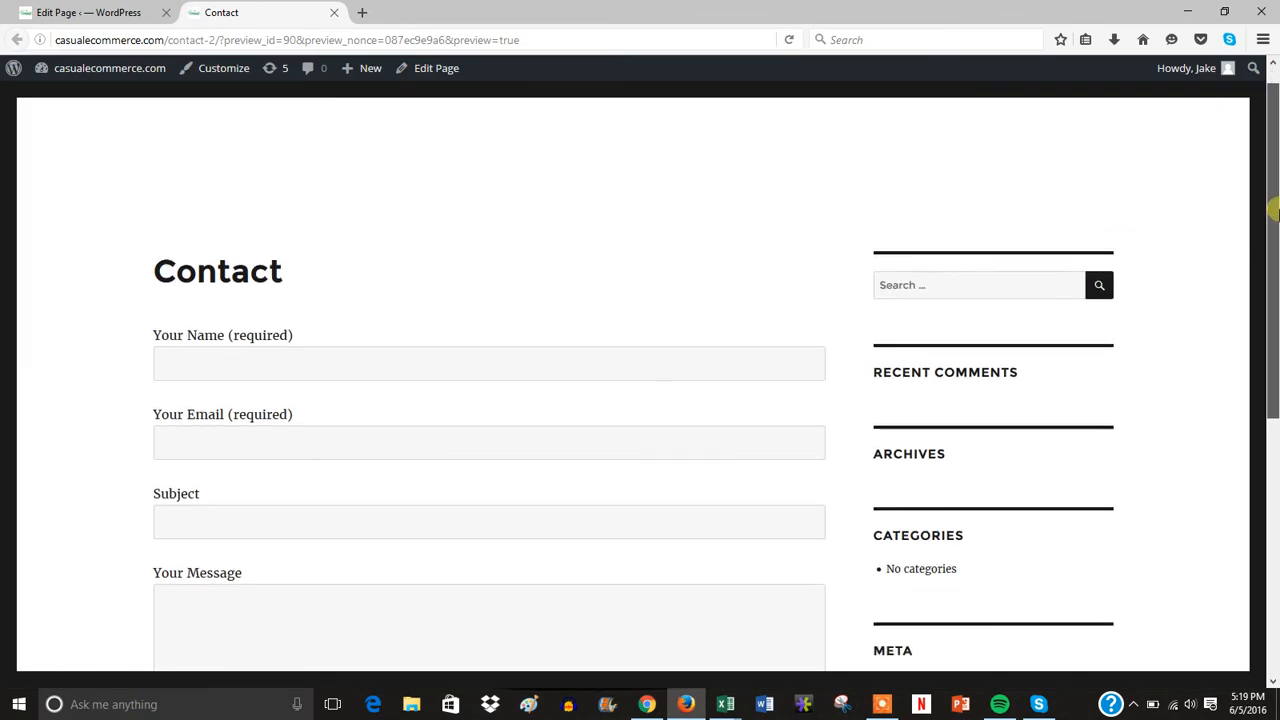
Scroll the Contact page preview down to the Your Message field and sidebar widgets.
scroll("down", 3)
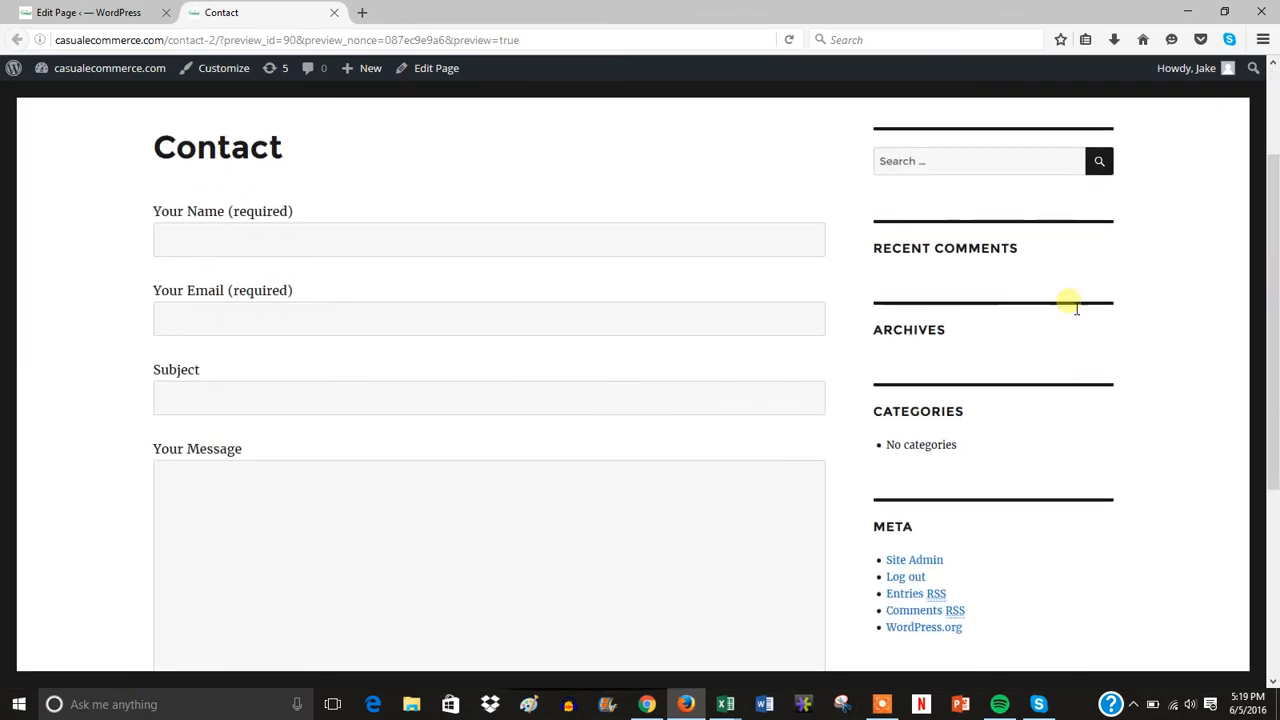
scroll("down", 3)
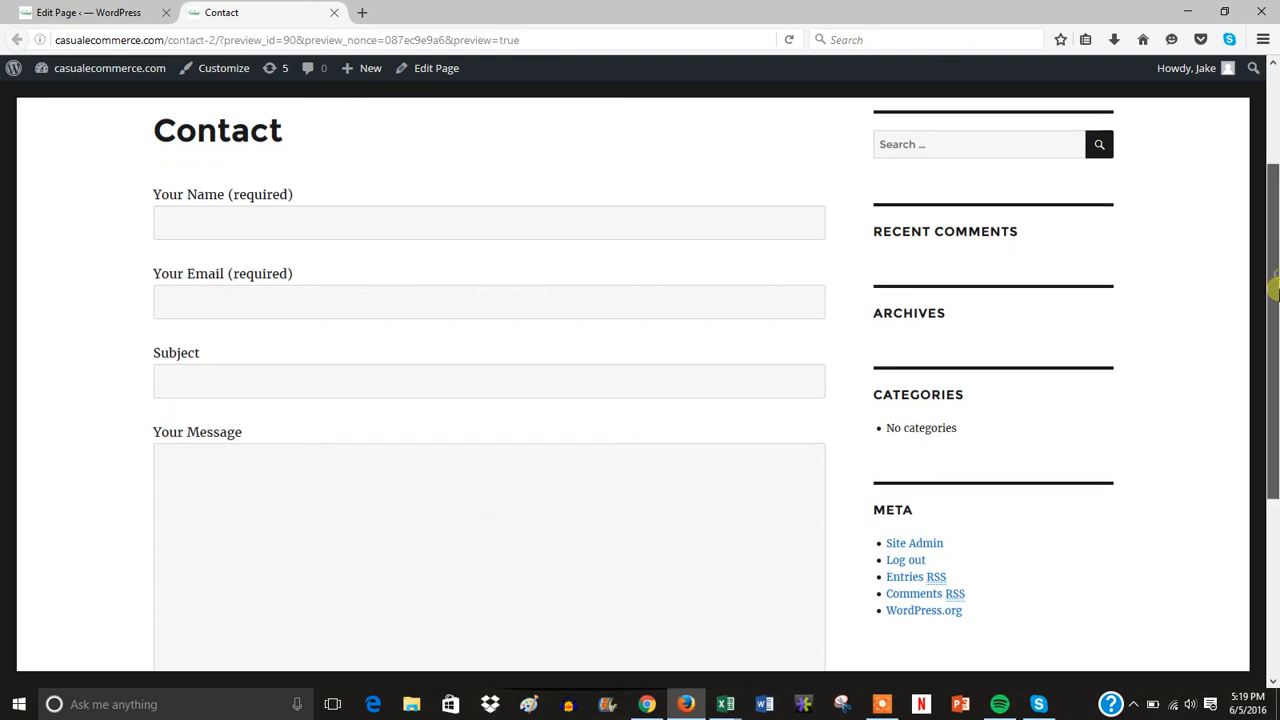